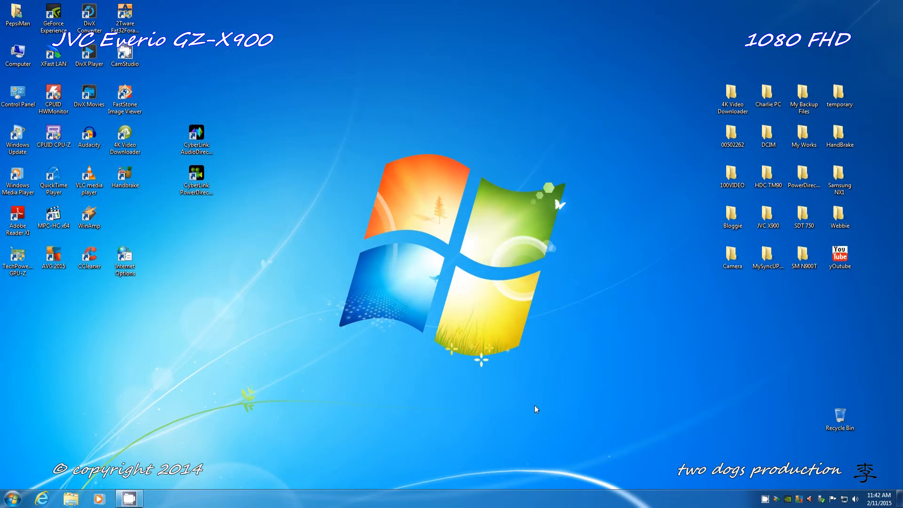
{"action": "mouse_move", "coordinate": [269, 122]}
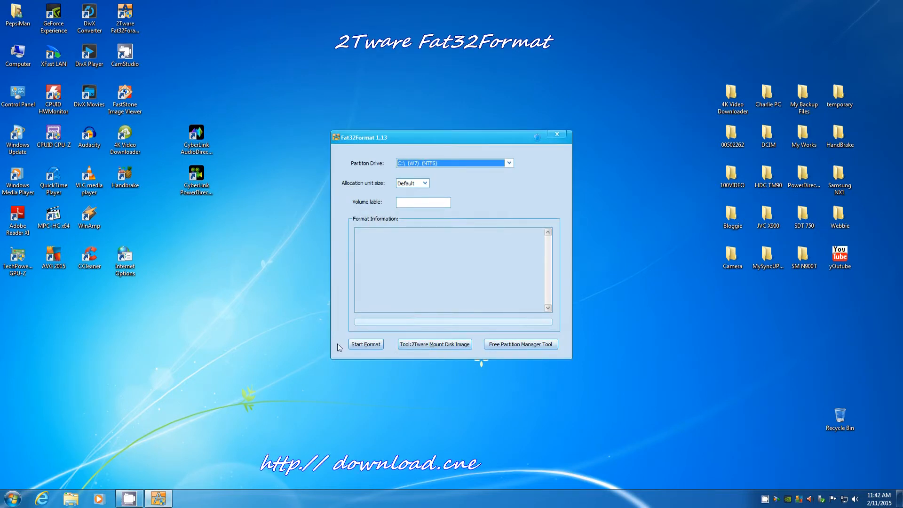
Step: Select E:\ (TOSHIBA EXT) (NTFS) as the partition to format
{"action": "left_click", "coordinate": [508, 164]}
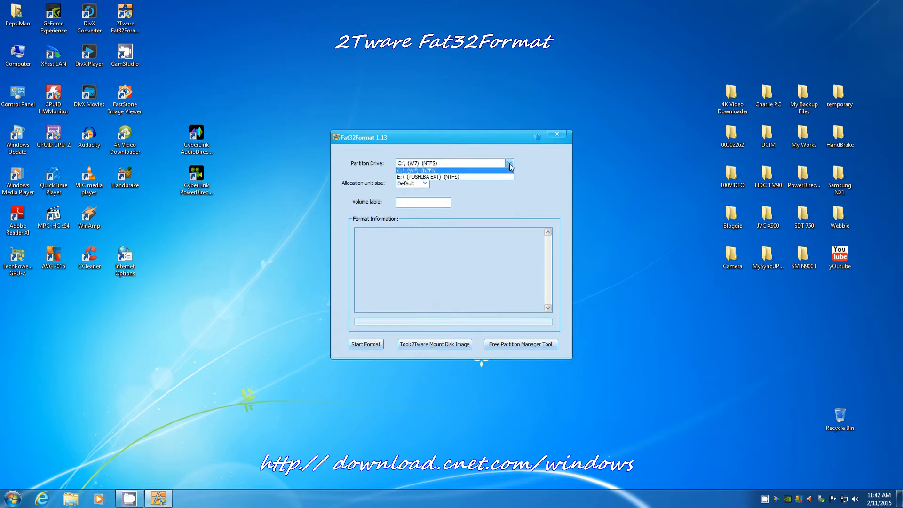
{"action": "left_click", "coordinate": [449, 176]}
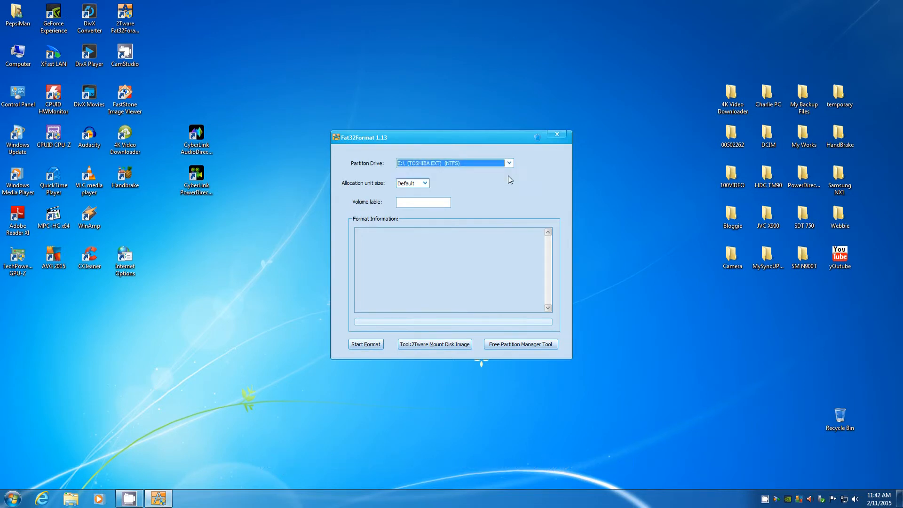
{"action": "mouse_move", "coordinate": [514, 198]}
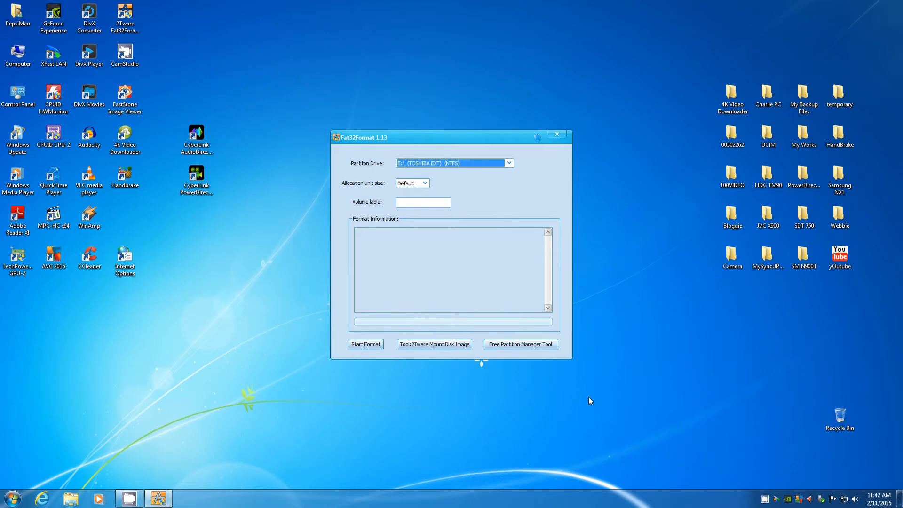
{"action": "mouse_move", "coordinate": [505, 413]}
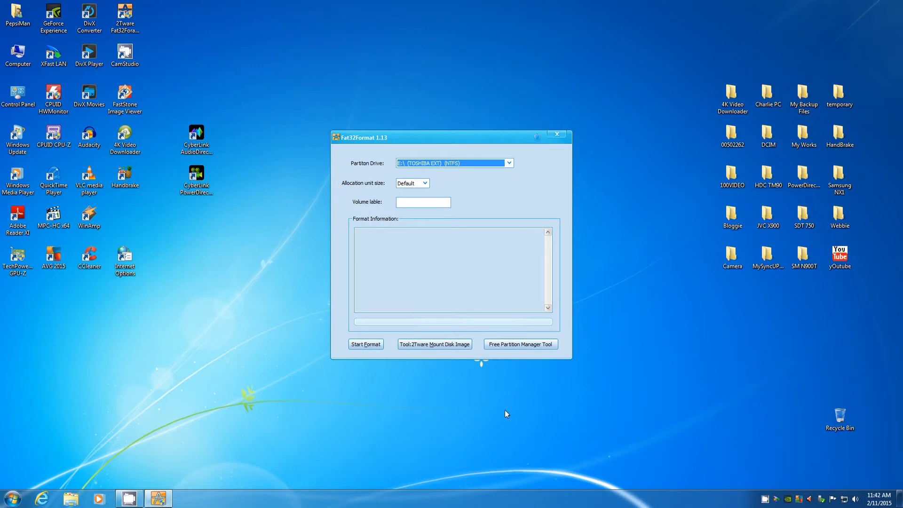
{"action": "mouse_move", "coordinate": [531, 425]}
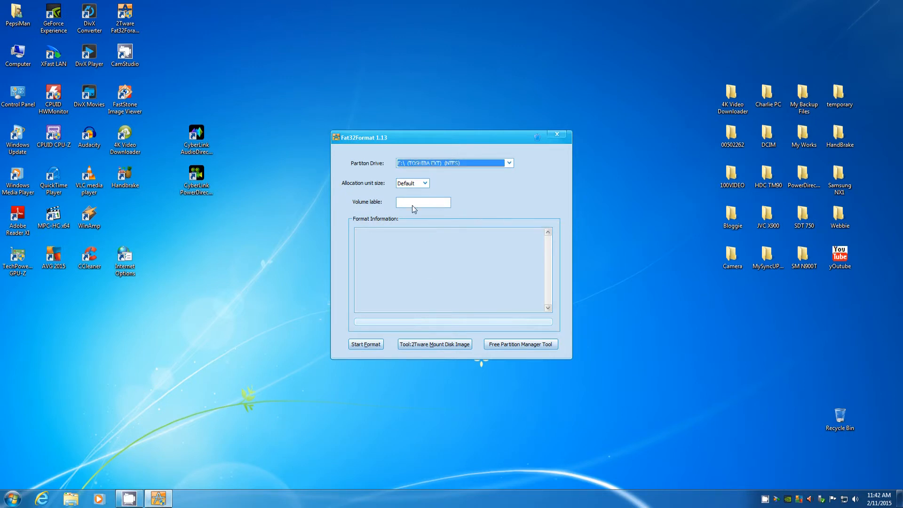
Step: Enter volume label 'TOSHIBA CAN' and keep allocation unit size at Default
{"action": "type", "text": "T"}
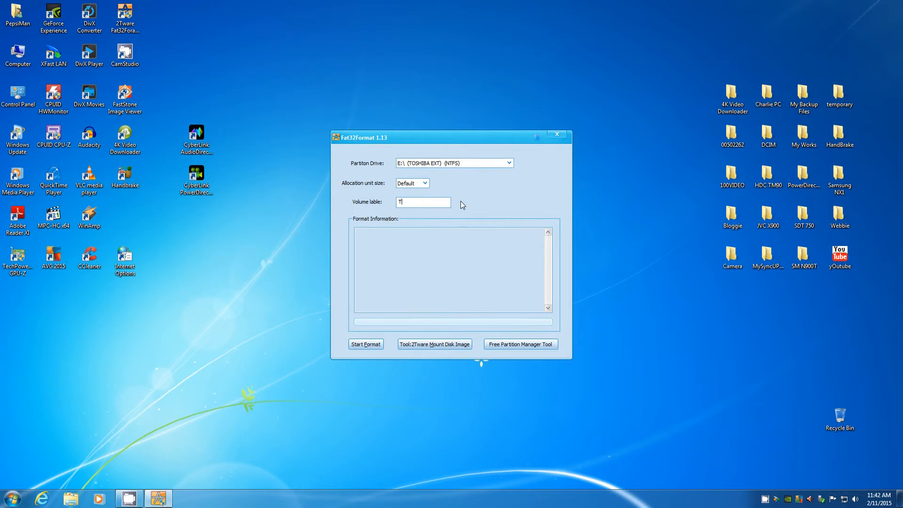
{"action": "type", "text": "OSHIBA"}
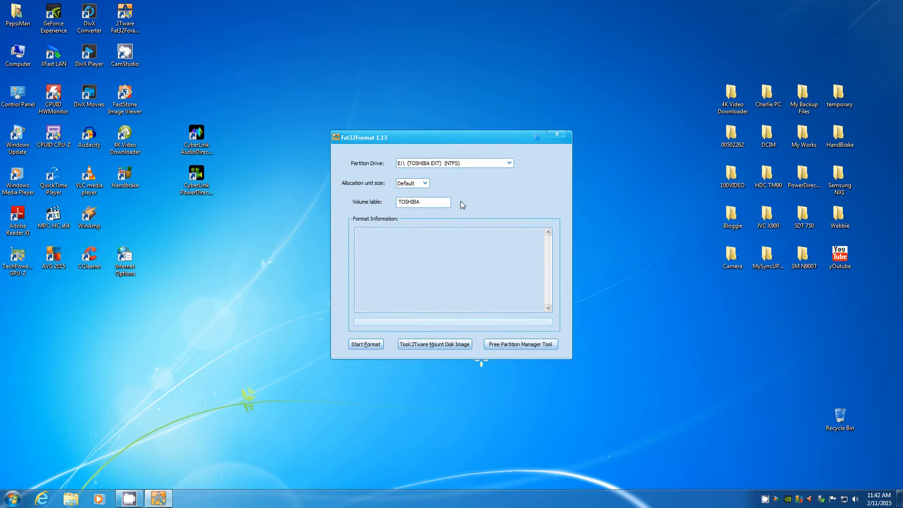
{"action": "type", "text": "CAN"}
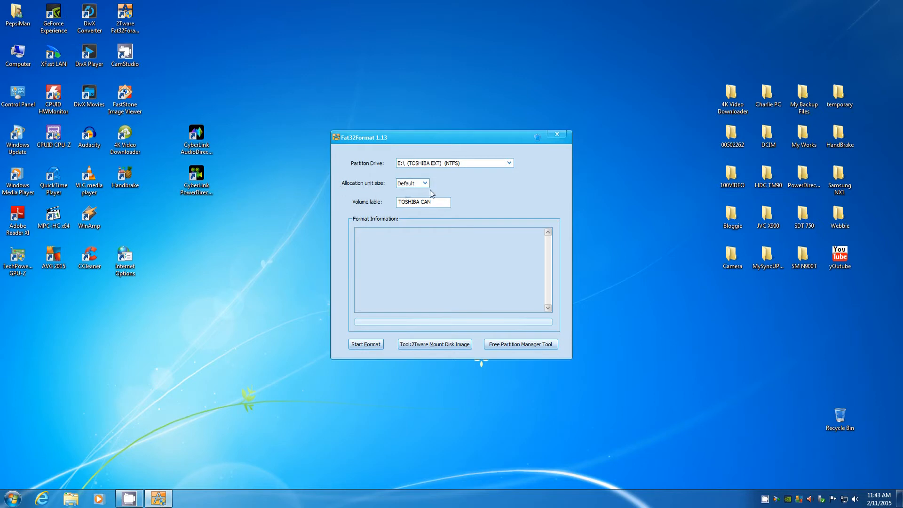
{"action": "left_click", "coordinate": [423, 183]}
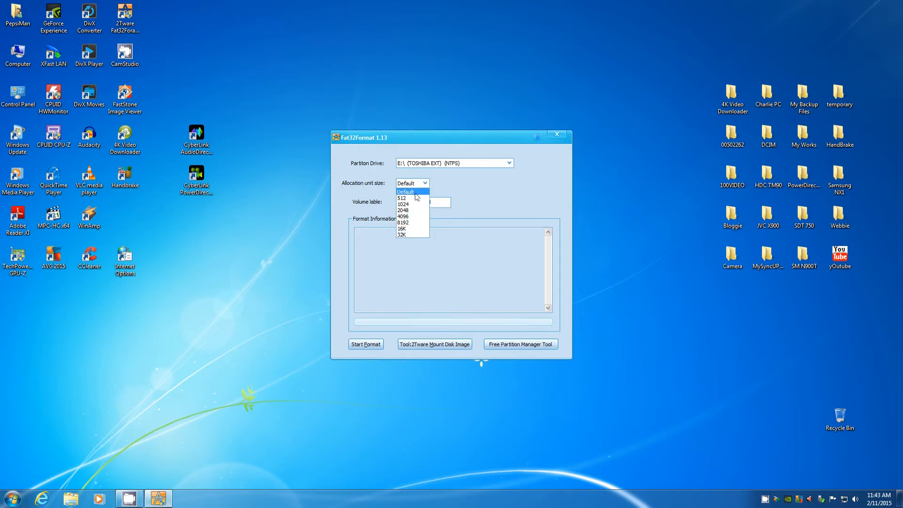
{"action": "left_click", "coordinate": [406, 192]}
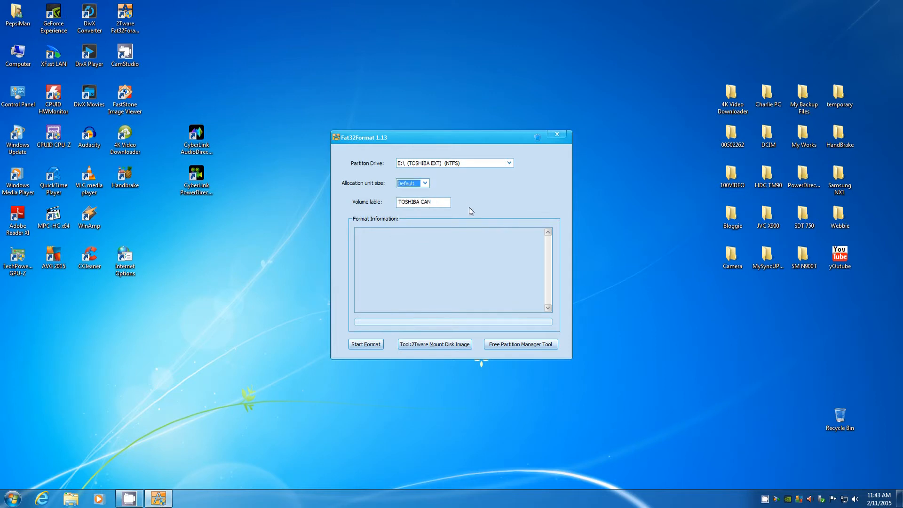
{"action": "mouse_move", "coordinate": [443, 219]}
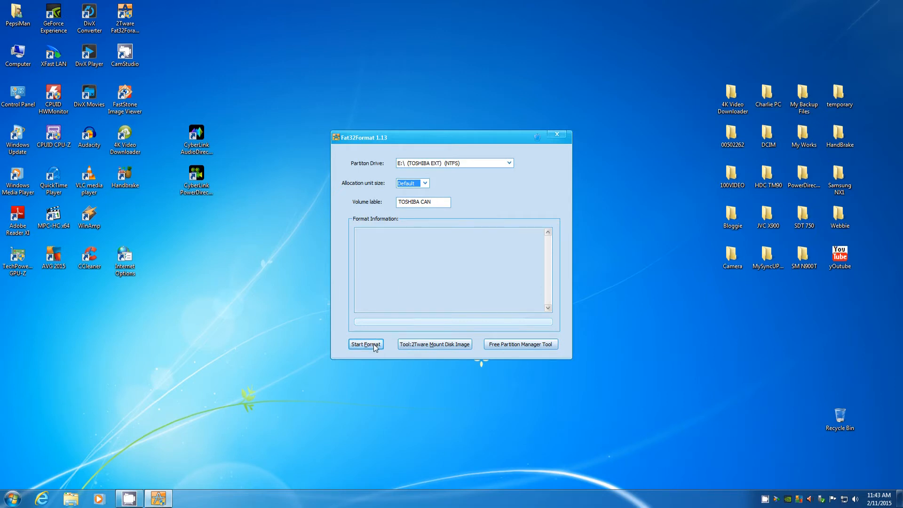
Step: Start the format of drive E: and confirm the data-loss warning
{"action": "left_click", "coordinate": [365, 344]}
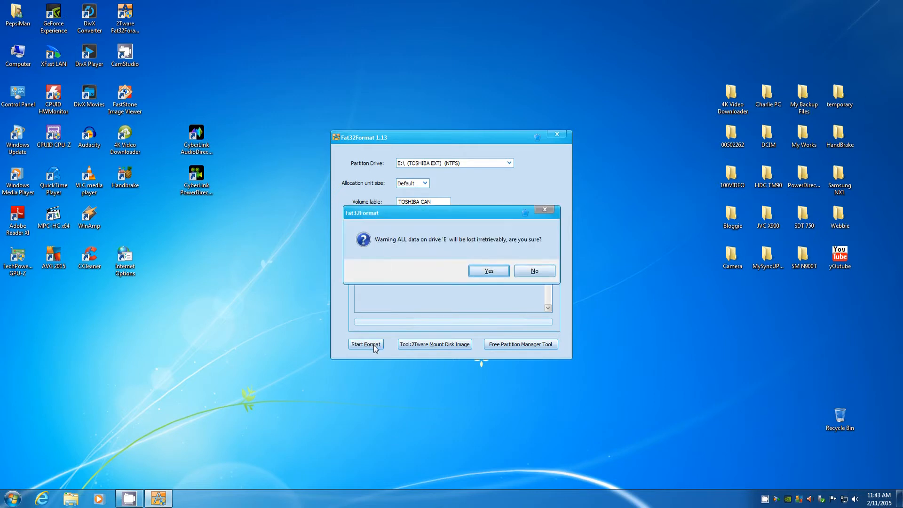
{"action": "mouse_move", "coordinate": [479, 262]}
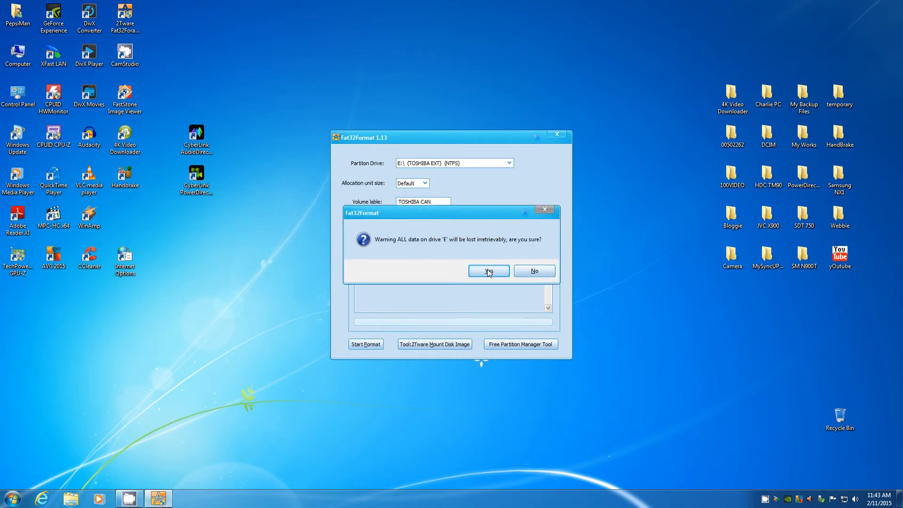
{"action": "left_click", "coordinate": [488, 271]}
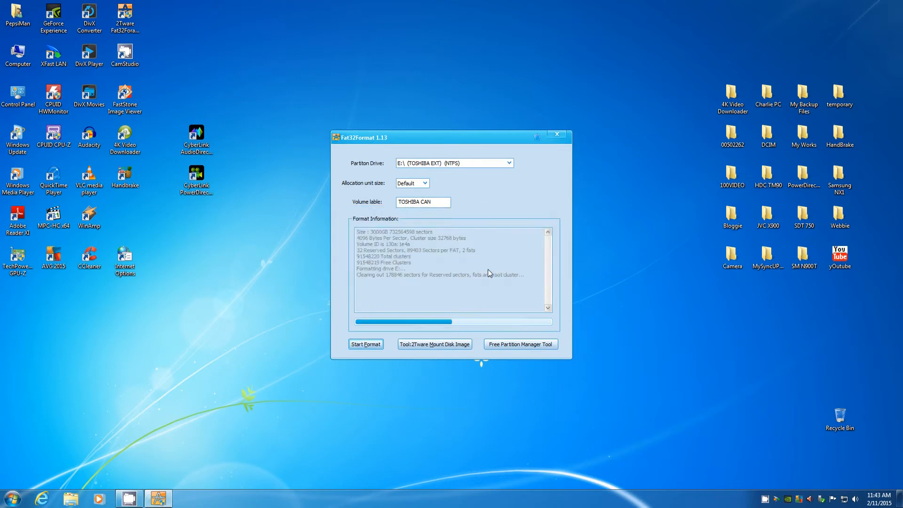
{"action": "mouse_move", "coordinate": [292, 291]}
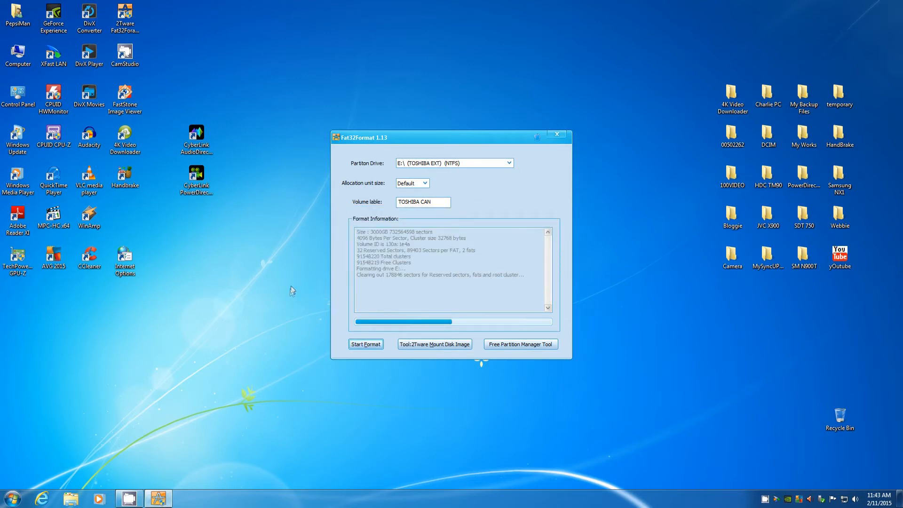
{"action": "mouse_move", "coordinate": [295, 290]}
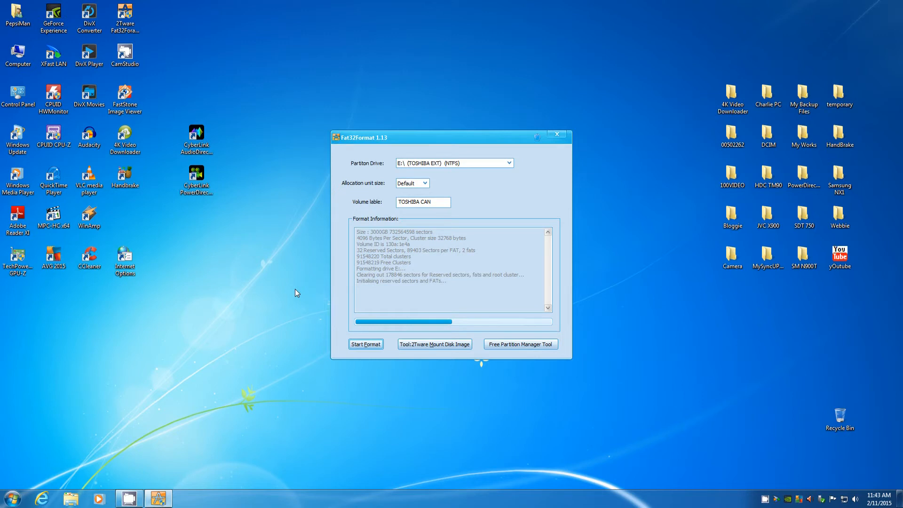
{"action": "mouse_move", "coordinate": [295, 300]}
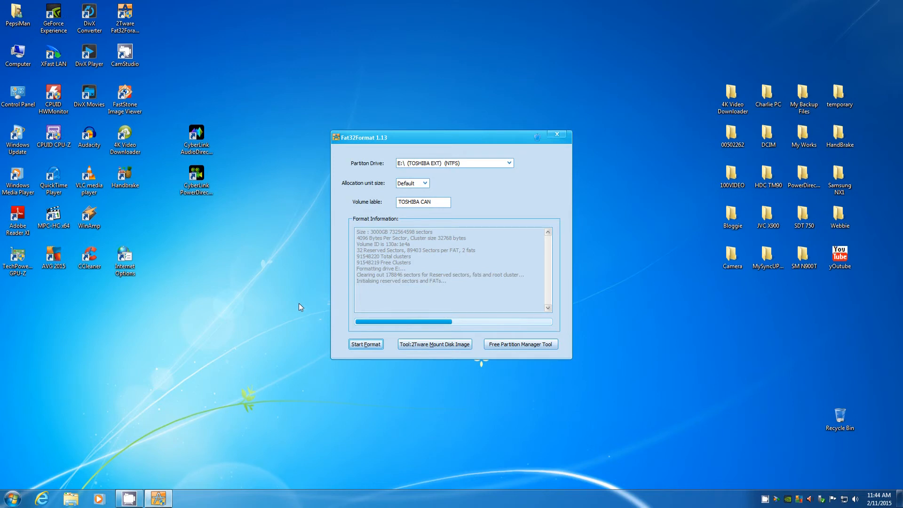
{"action": "mouse_move", "coordinate": [304, 307]}
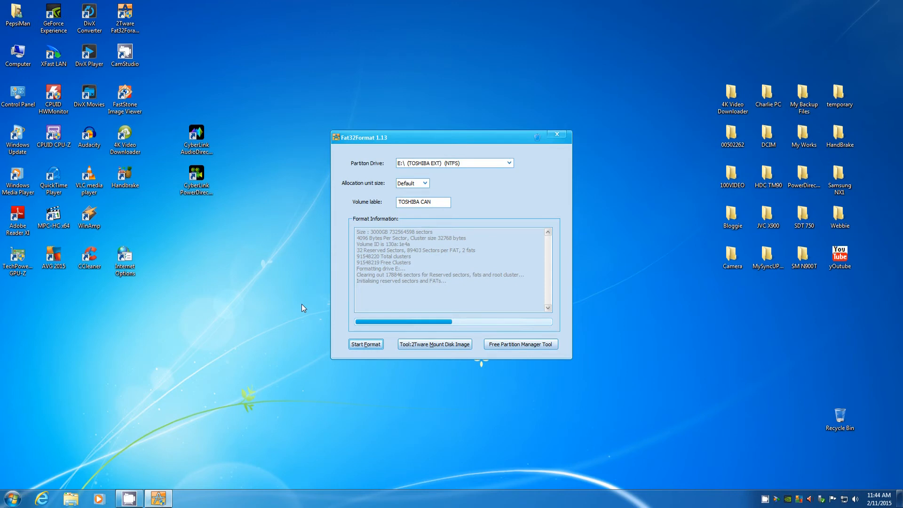
{"action": "mouse_move", "coordinate": [437, 305]}
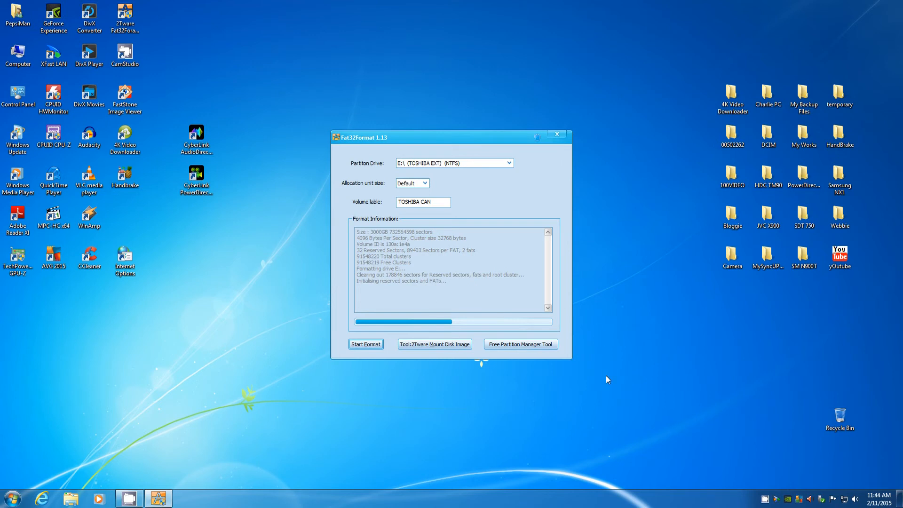
{"action": "mouse_move", "coordinate": [606, 387]}
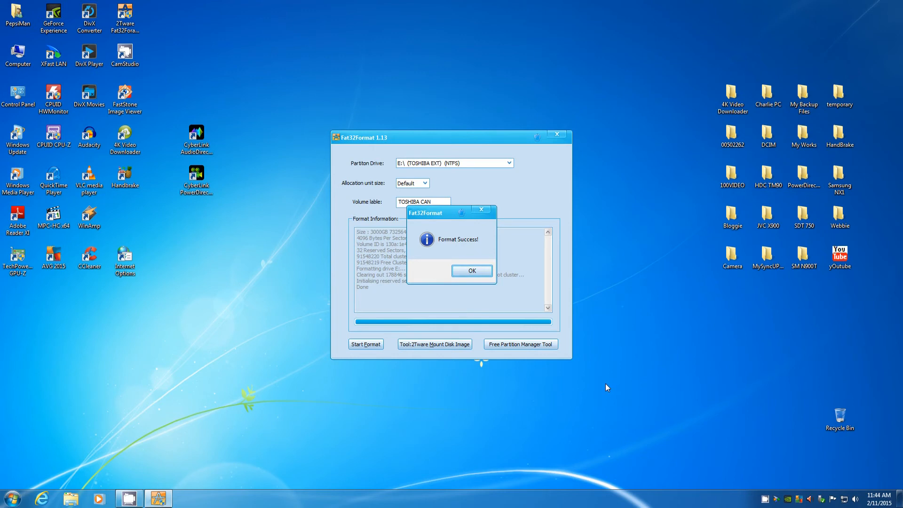
{"action": "mouse_move", "coordinate": [516, 263]}
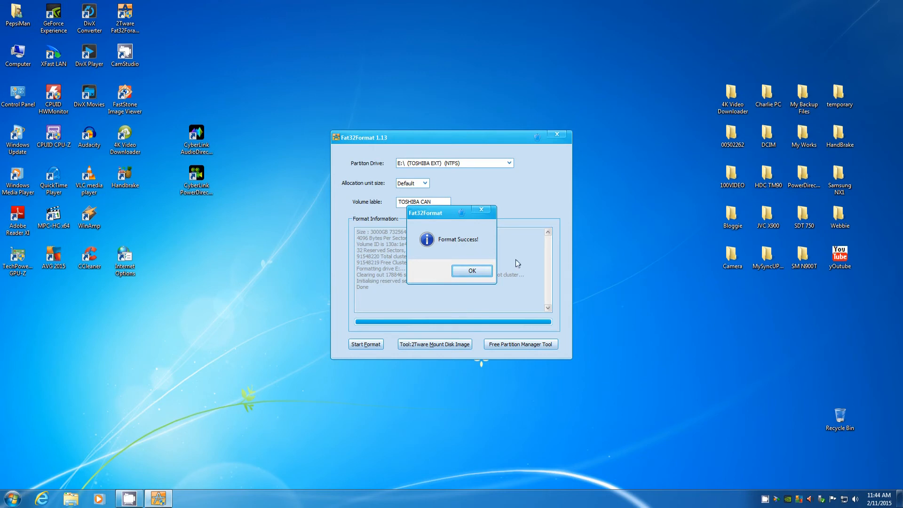
Step: Dismiss the Format Success! message after formatting finishes
{"action": "left_click", "coordinate": [472, 271]}
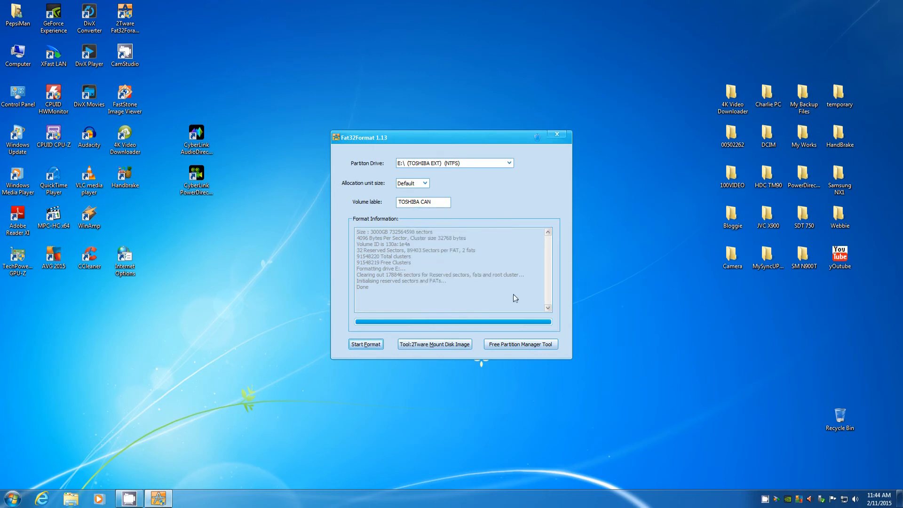
{"action": "mouse_move", "coordinate": [196, 384]}
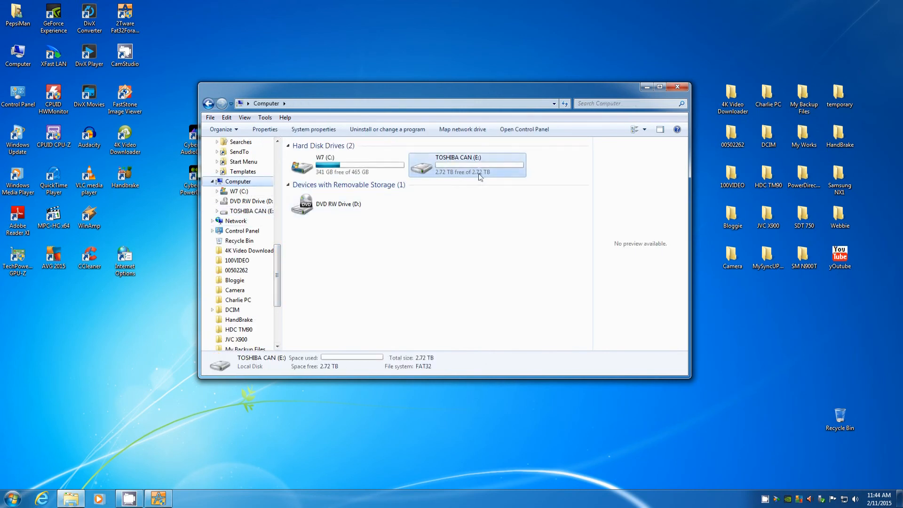
Step: Open TOSHIBA CAN (E:) properties, confirm the FAT32 file system, and close them
{"action": "right_click", "coordinate": [466, 164]}
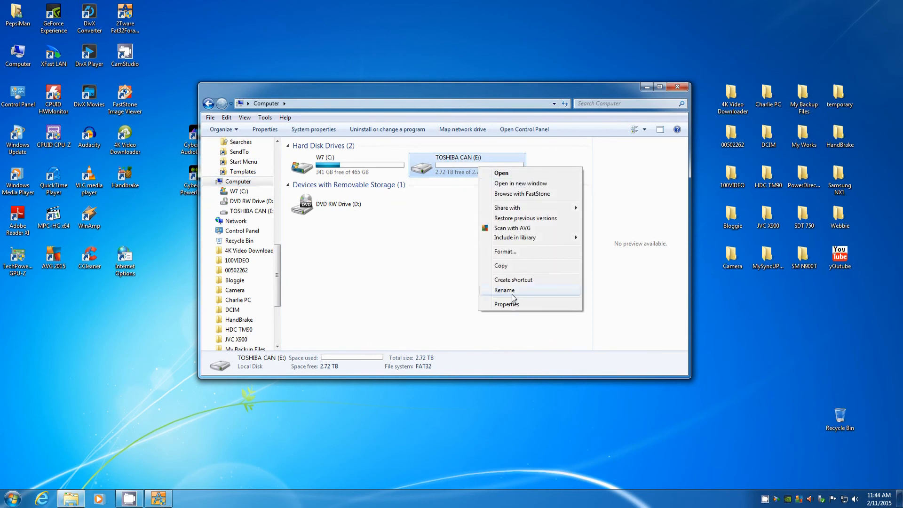
{"action": "left_click", "coordinate": [506, 305]}
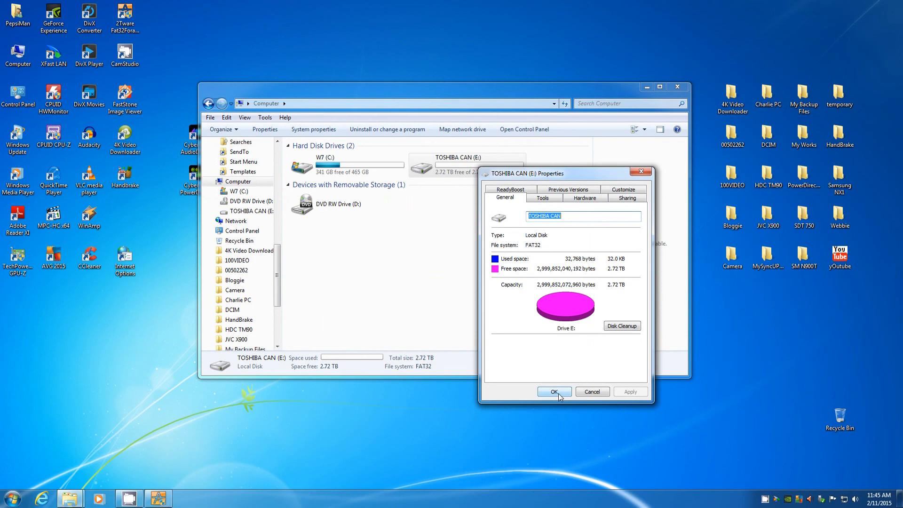
{"action": "left_click", "coordinate": [553, 392]}
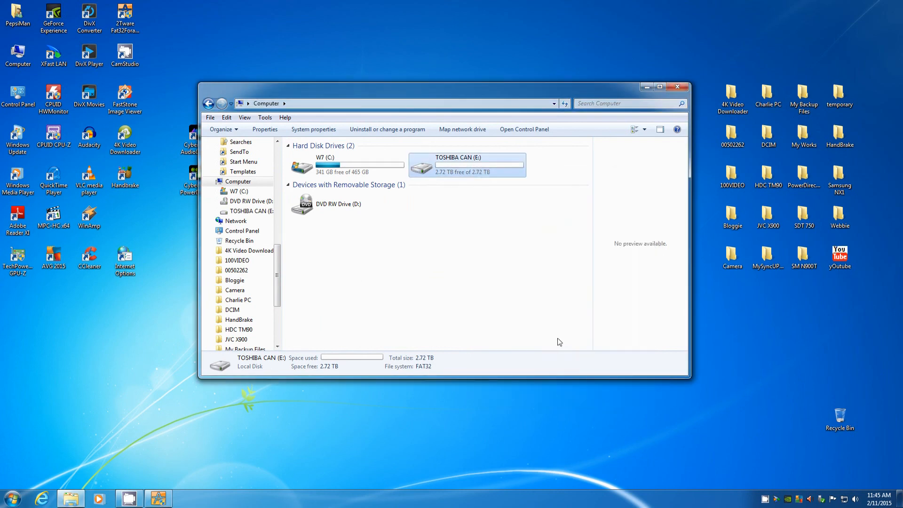
{"action": "mouse_move", "coordinate": [565, 287]}
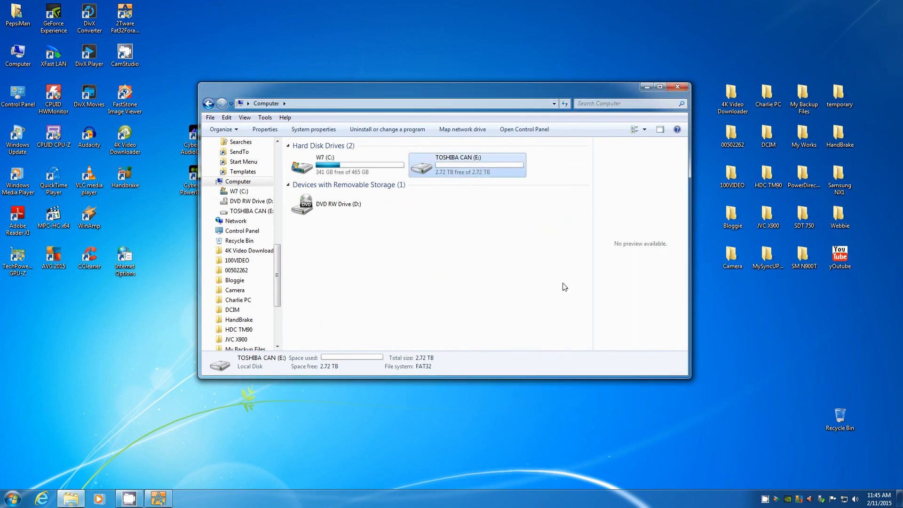